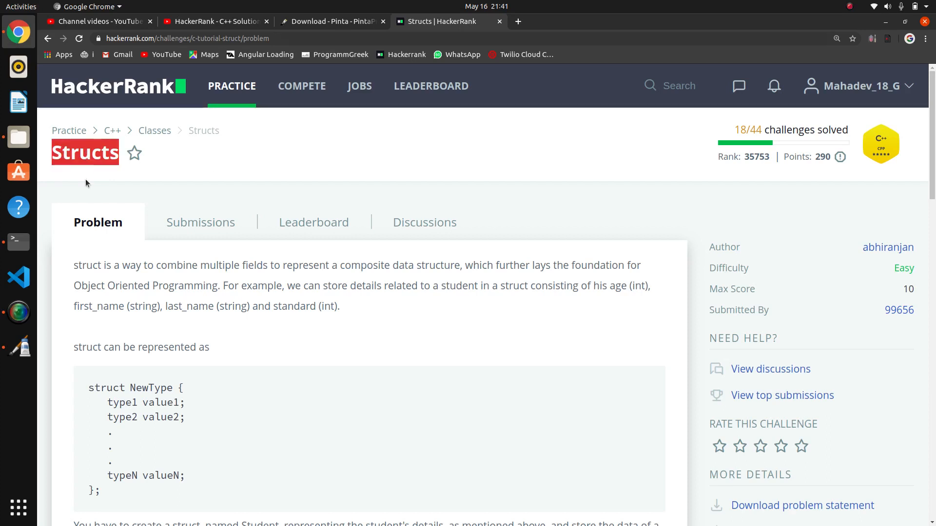
mouse_move(125, 203)
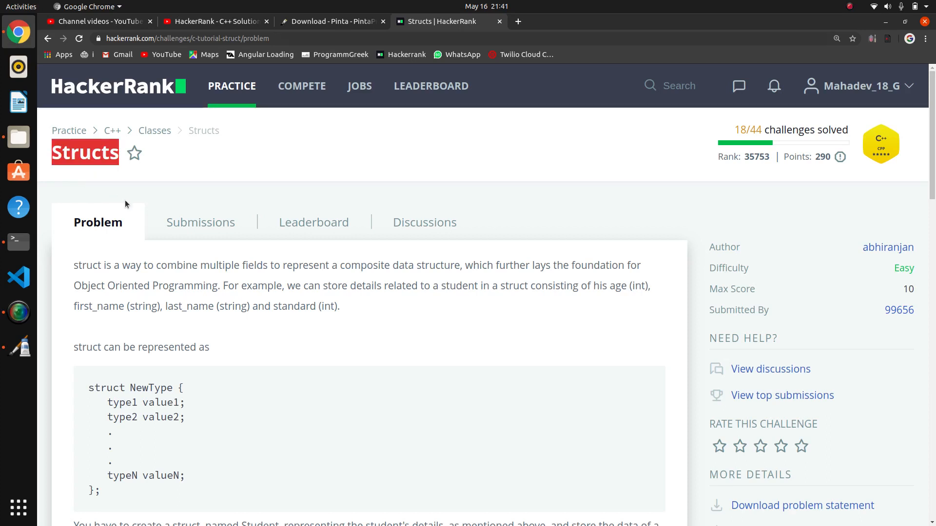
Begin a new 'struct Student' definition on a fresh line in the editor.
scroll(down, 3)
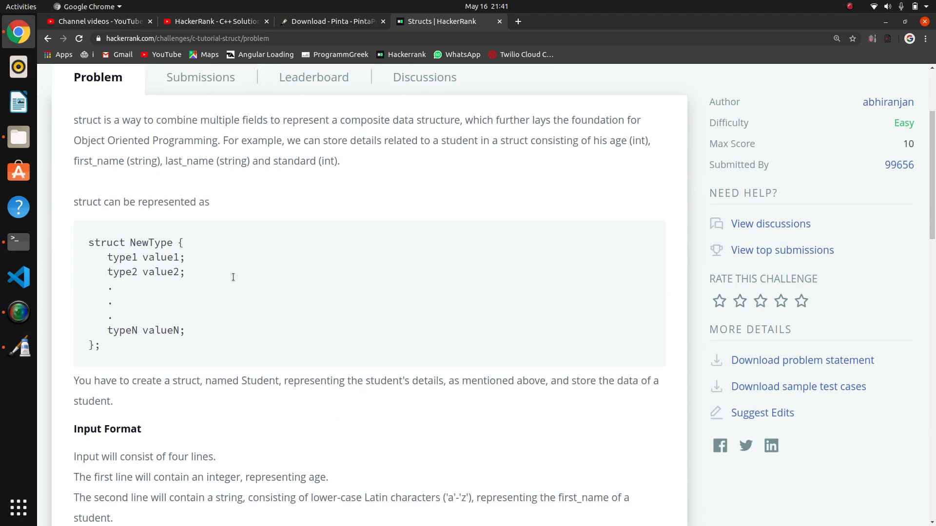
scroll(down, 3)
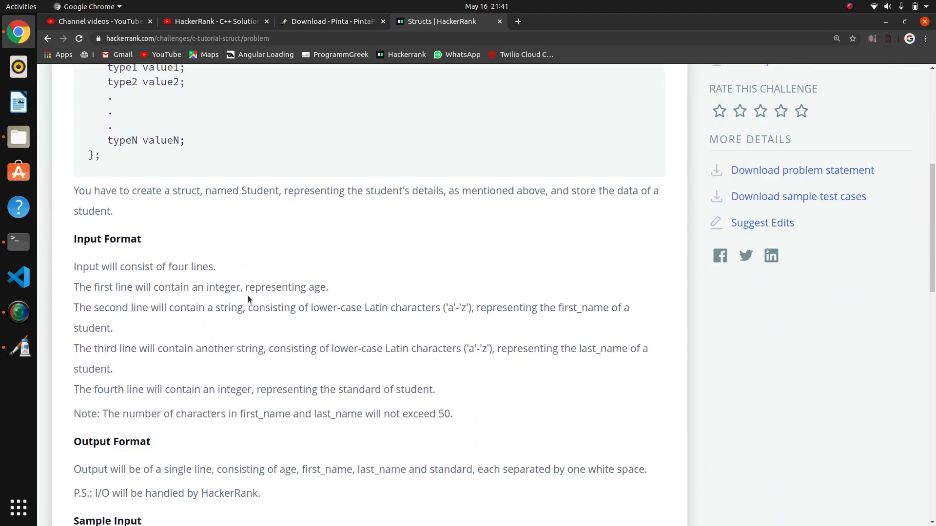
scroll(down, 3)
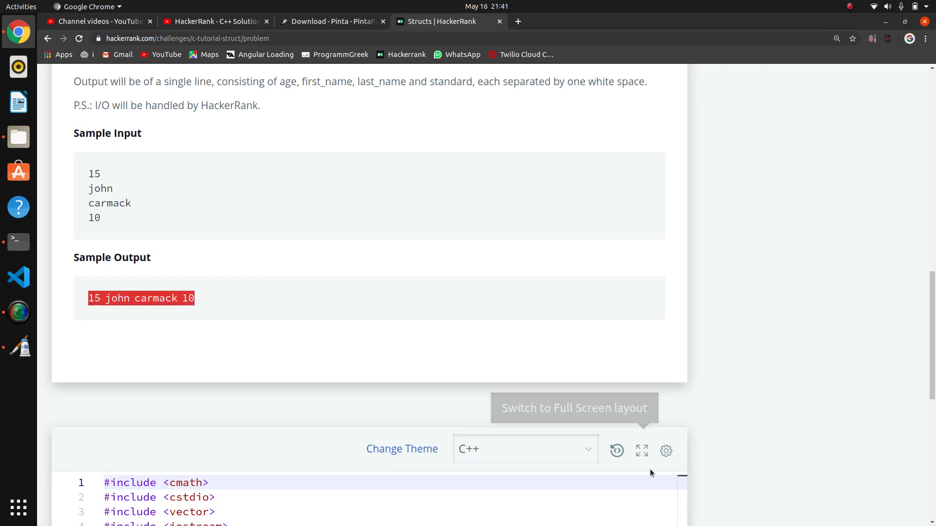
mouse_move(664, 349)
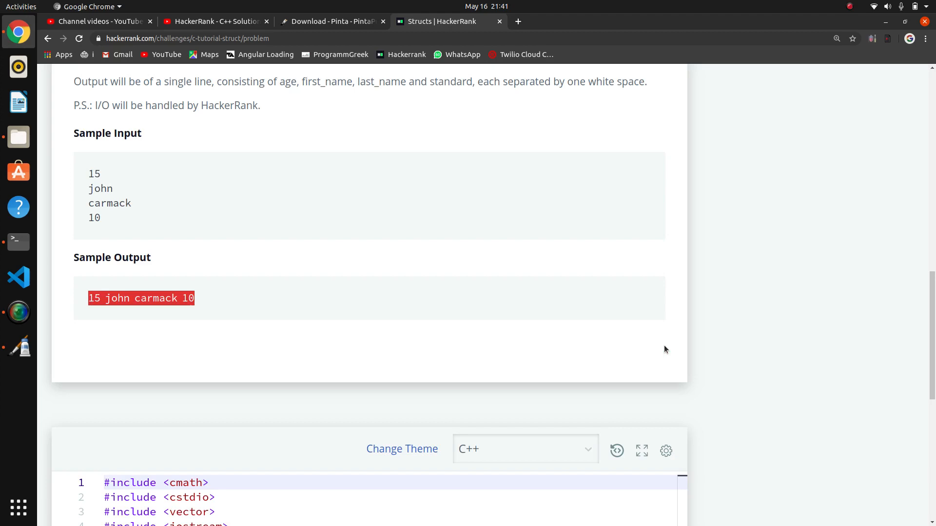
scroll(down, 3)
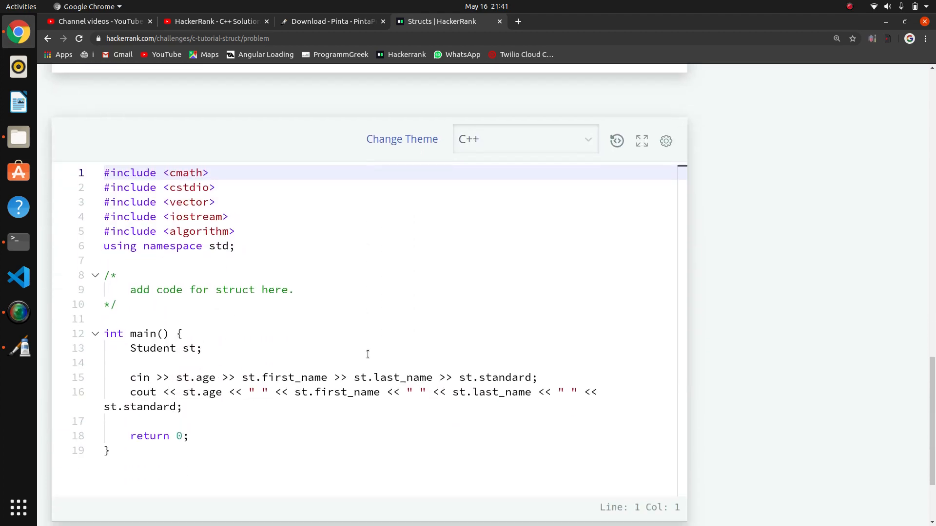
scroll(up, 3)
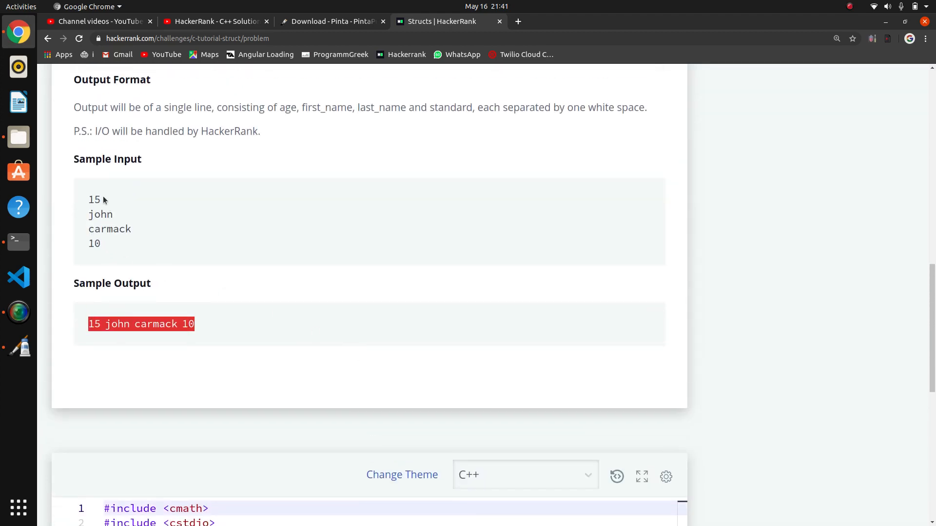
click(99, 222)
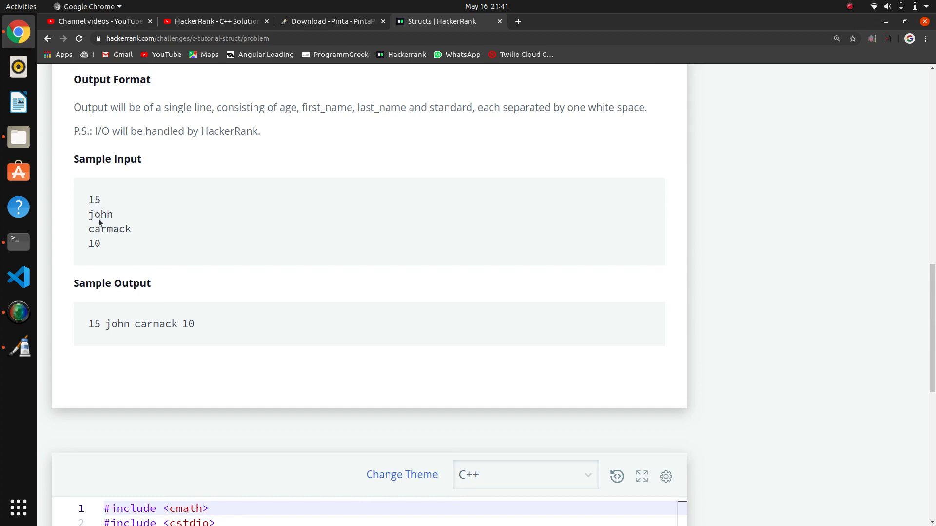
double_click(94, 242)
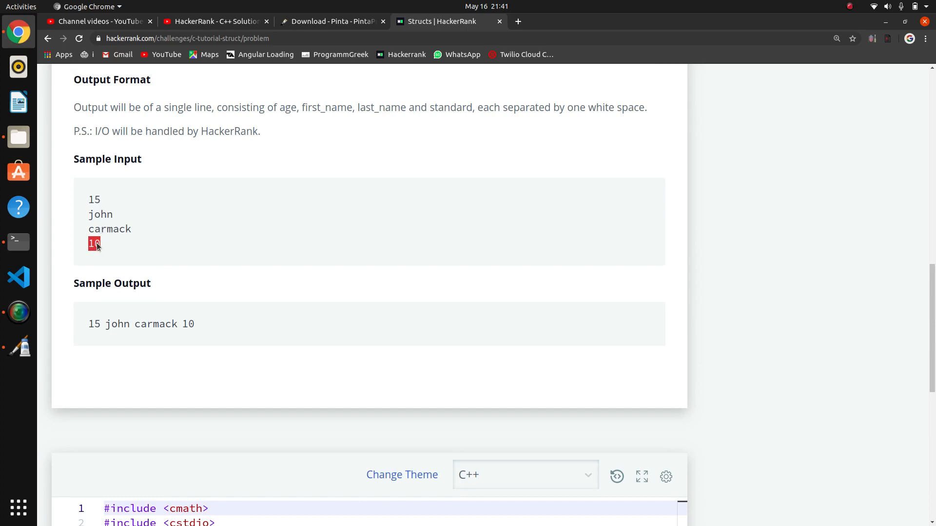
scroll(down, 3)
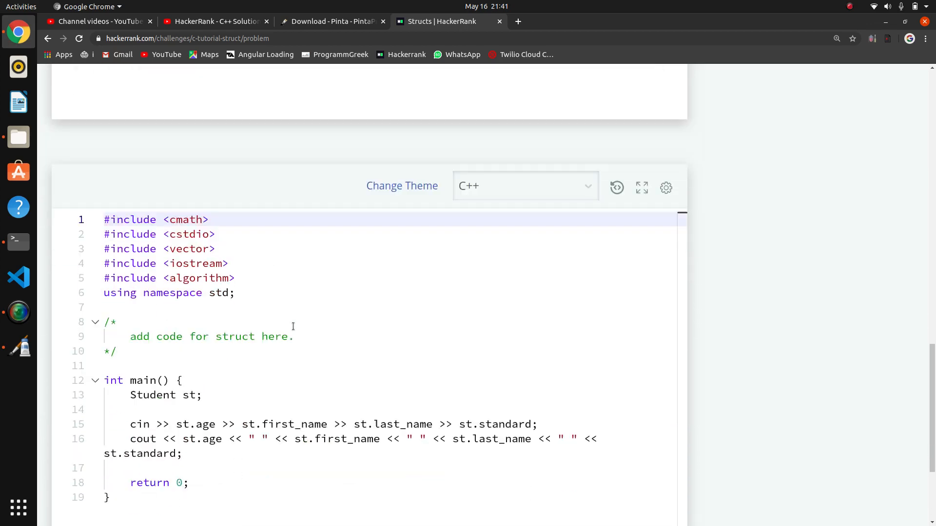
scroll(down, 3)
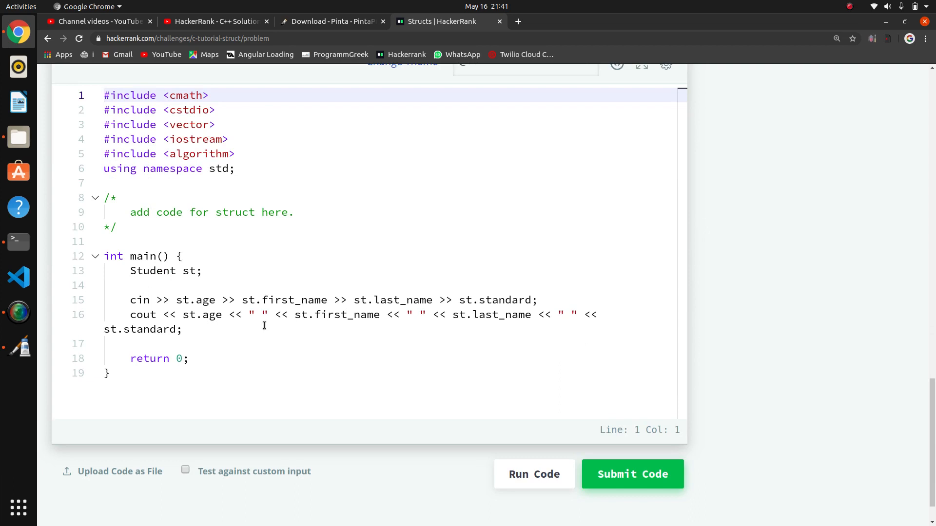
click(181, 329)
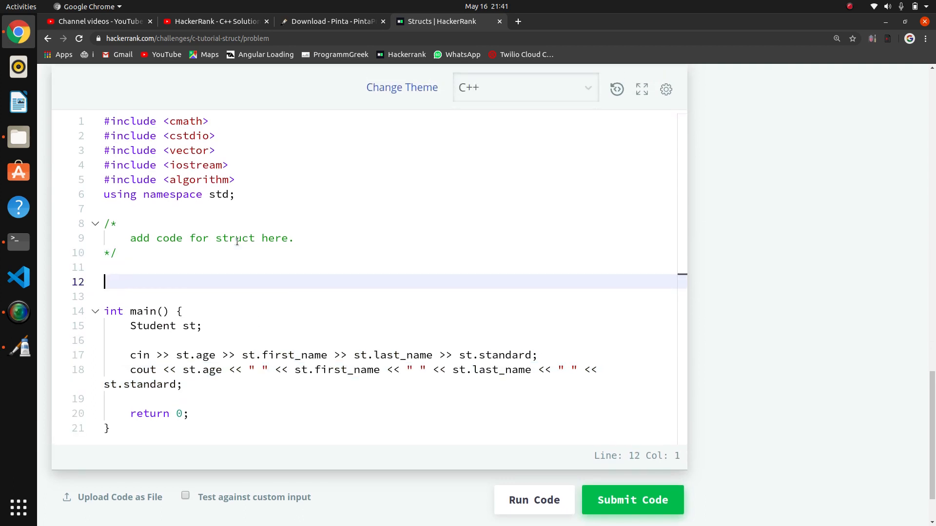
text(struct)
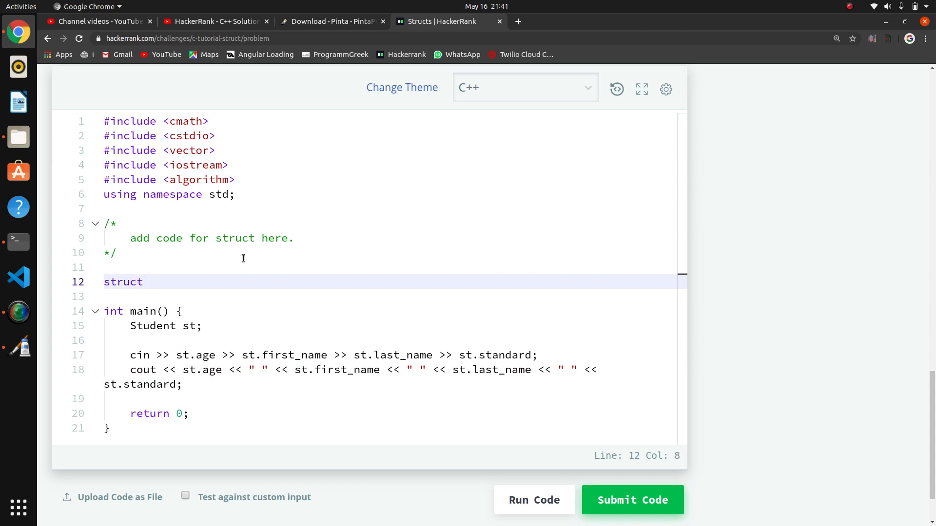
click(151, 282)
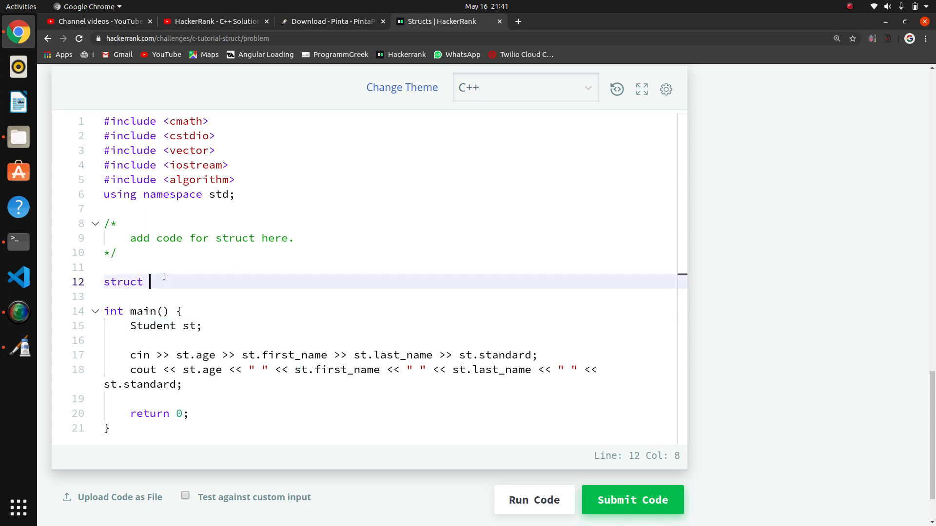
text(Stude)
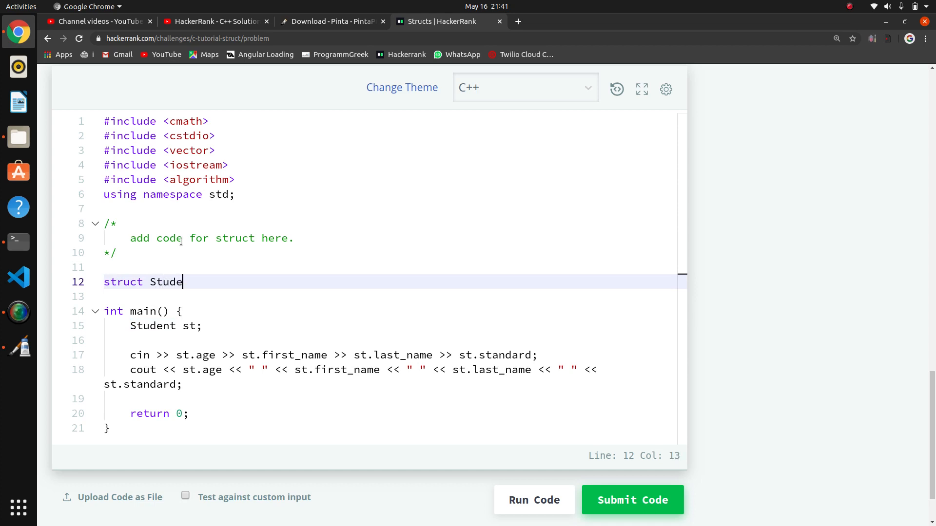
text(nt)
click(370, 296)
text({)
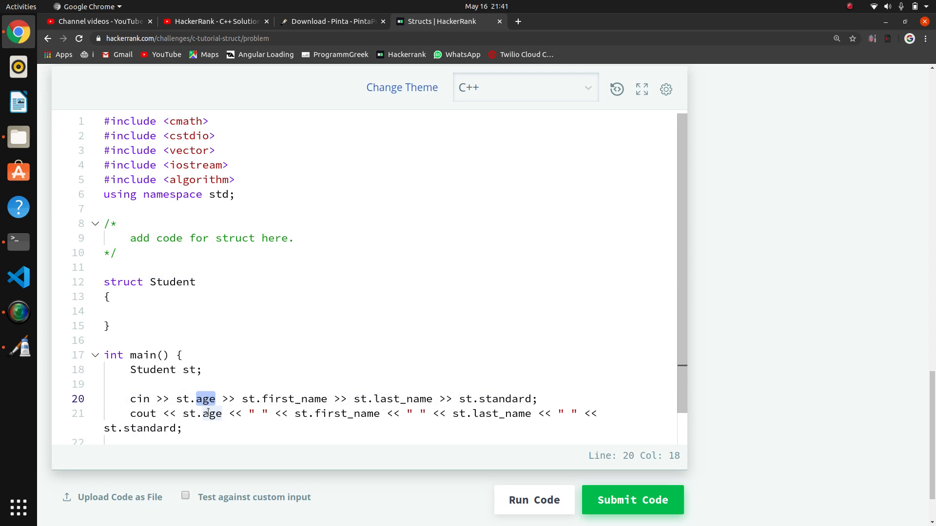
Declare the members int age, string first_name and string last_name inside Student.
text(in)
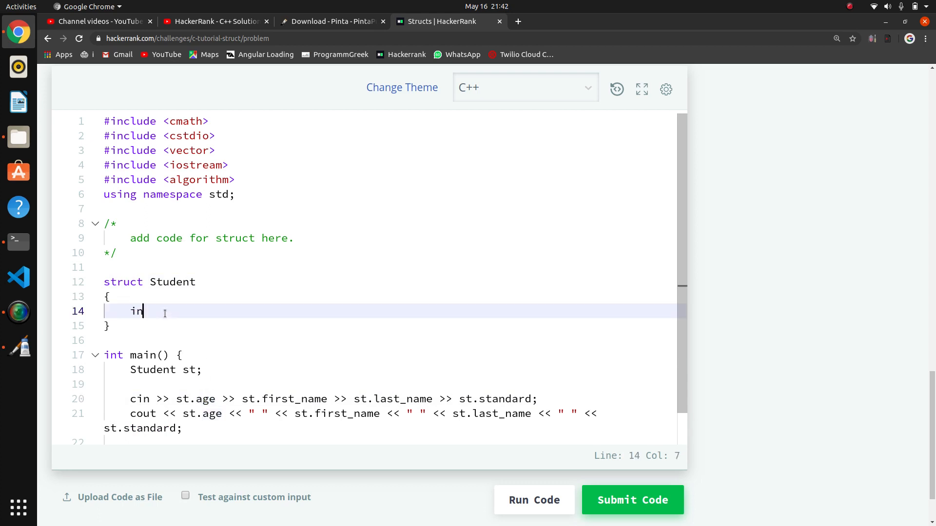
text(t age;)
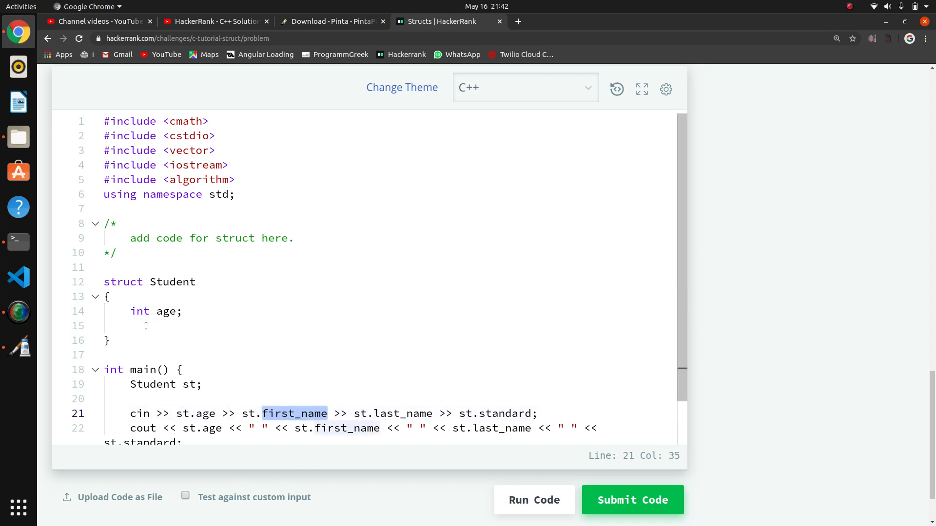
text(stri)
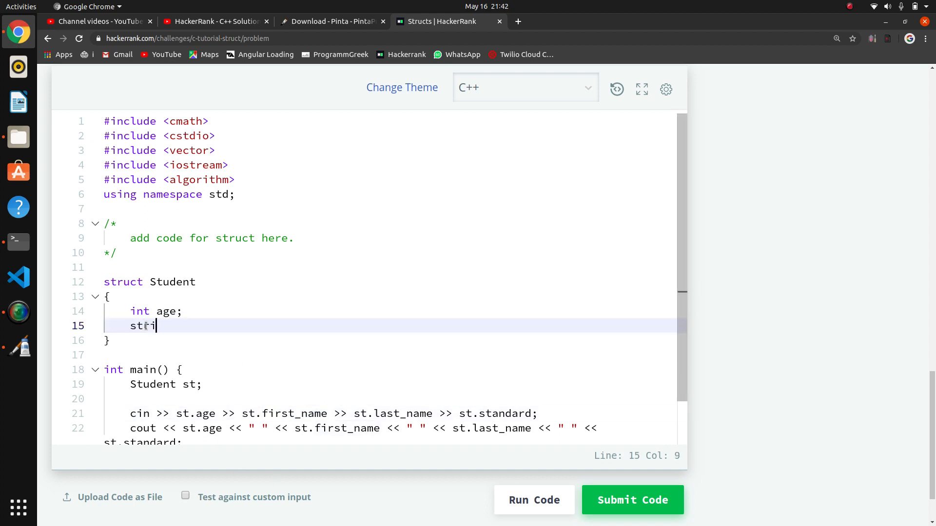
text(ng firs)
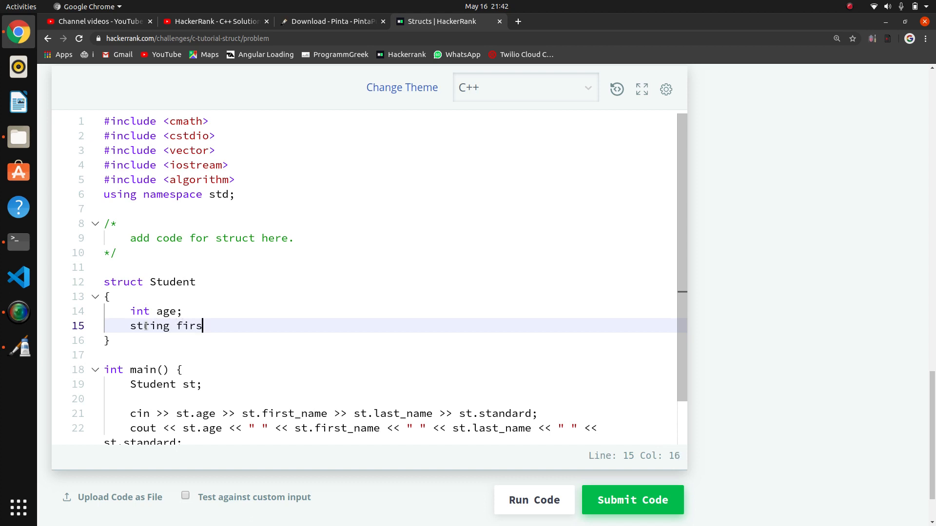
text(t_name)
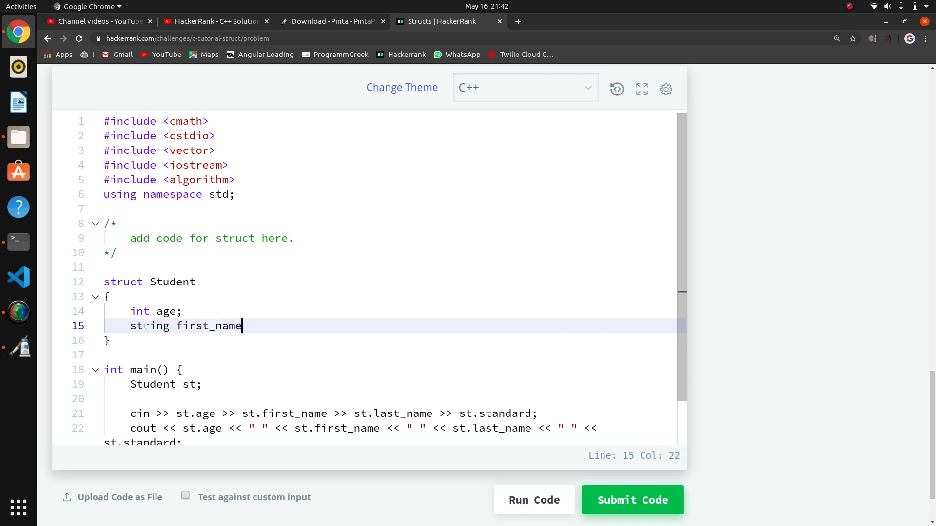
text(;)
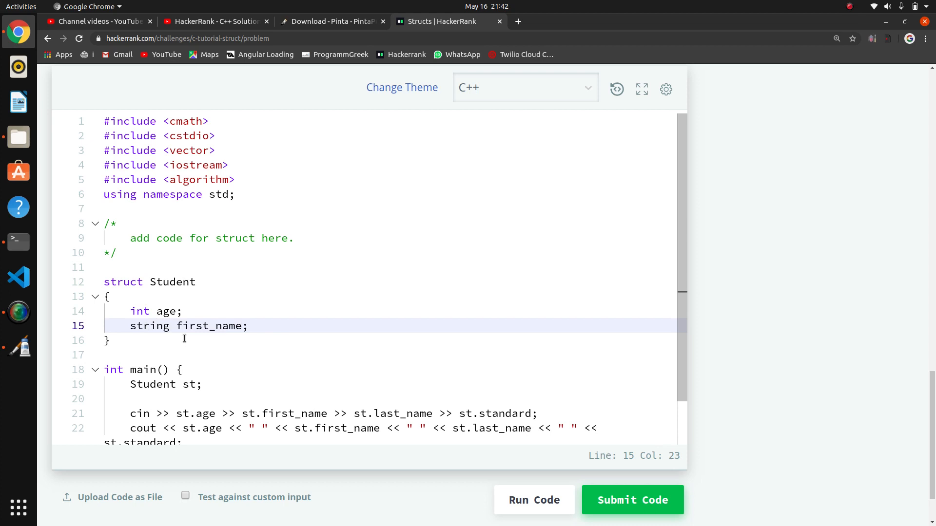
text(string)
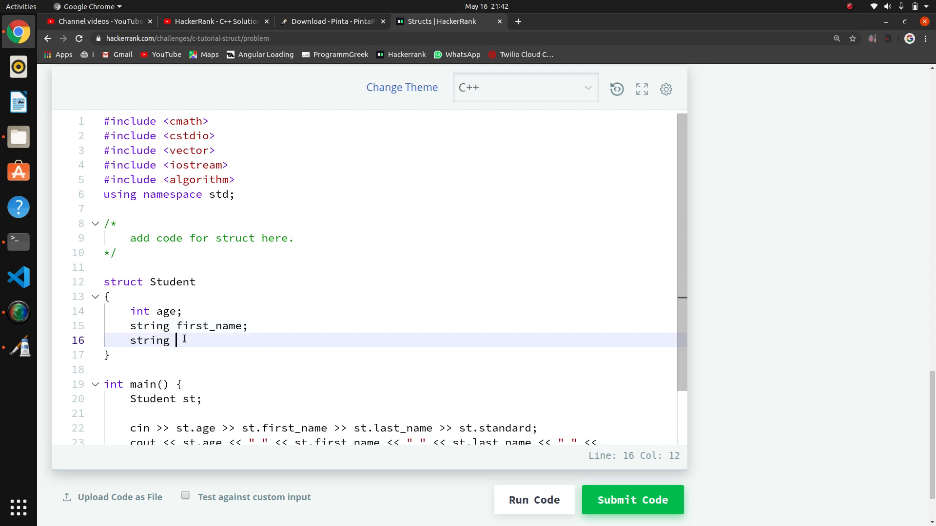
text(last_name;)
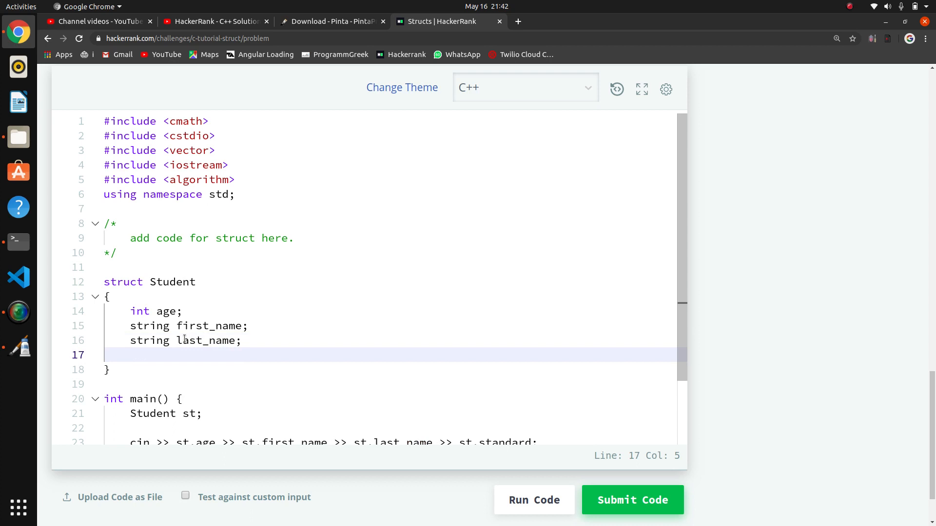
Add an int standard member, end the struct brace with ';', and run the code.
scroll(down, 3)
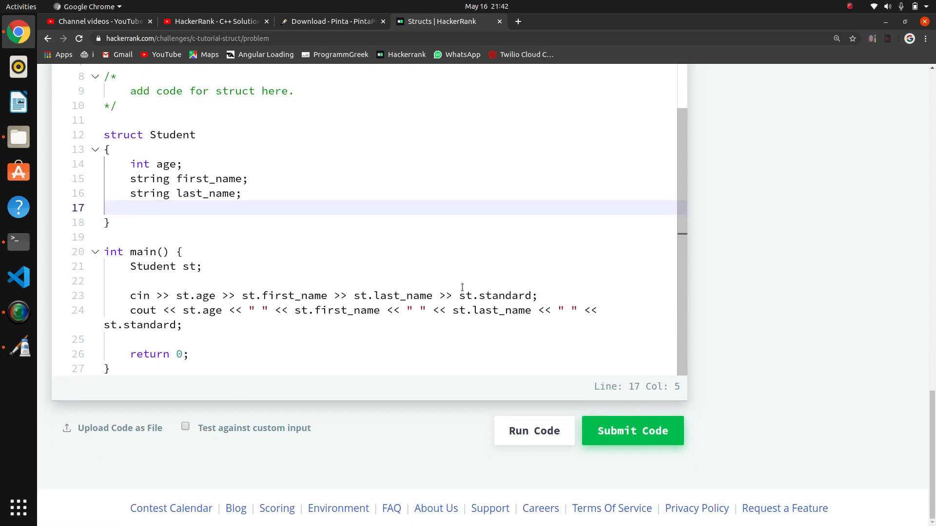
text(int s)
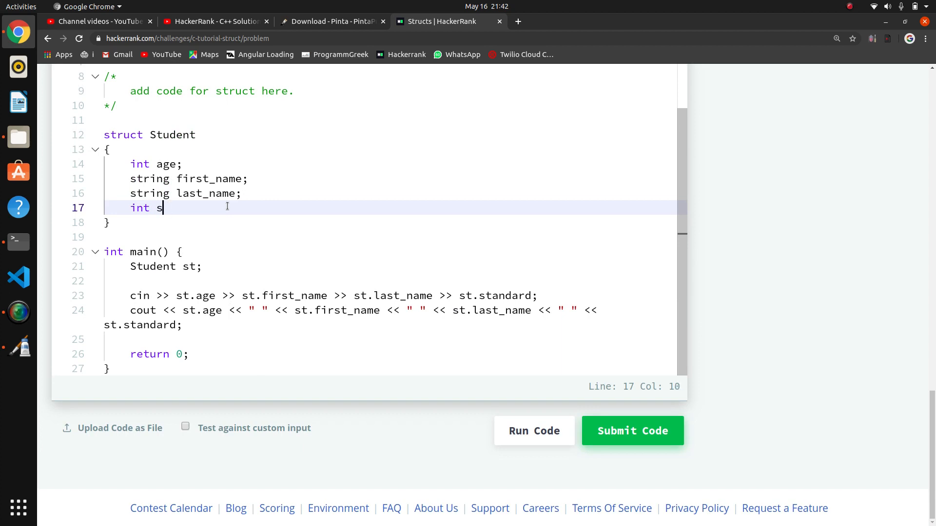
text(tandard)
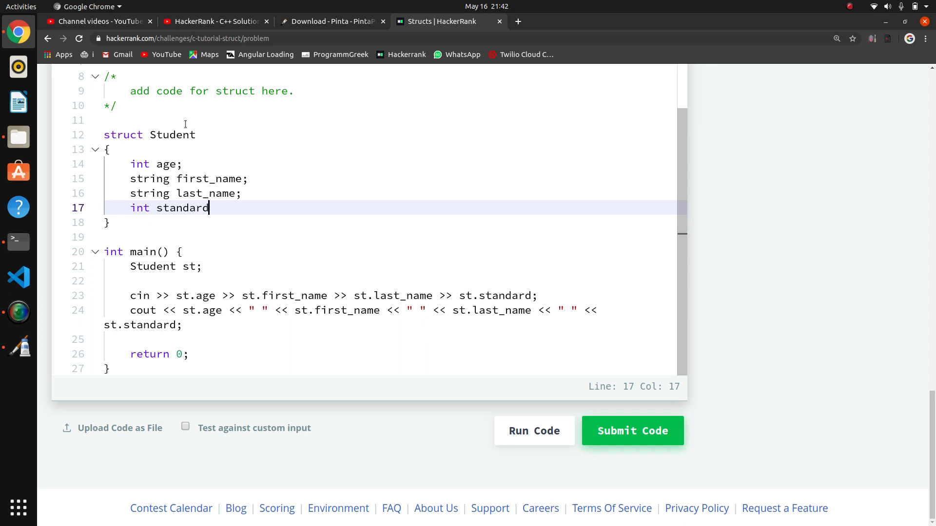
click(111, 222)
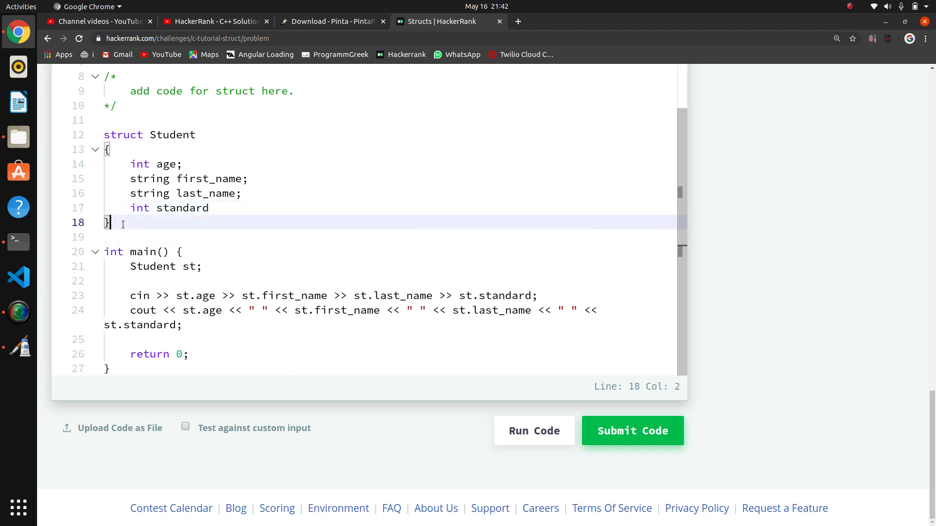
text(;)
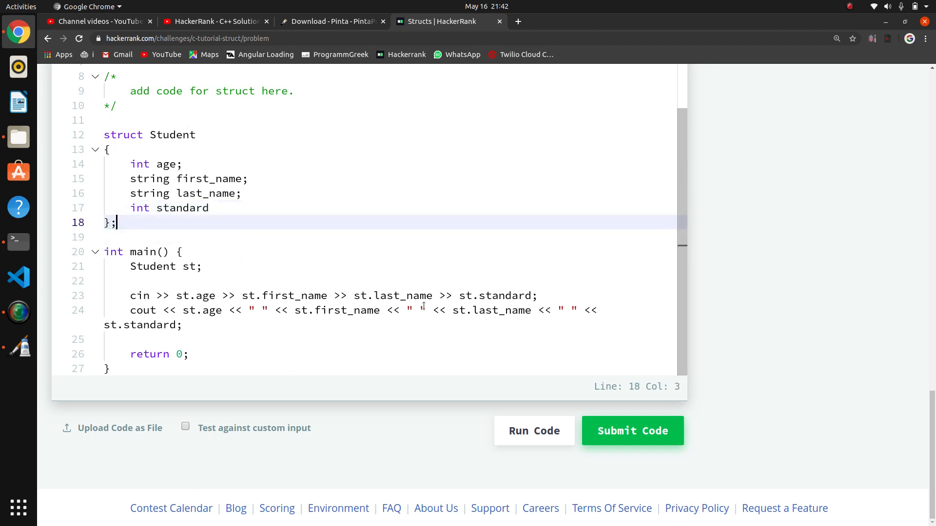
click(632, 431)
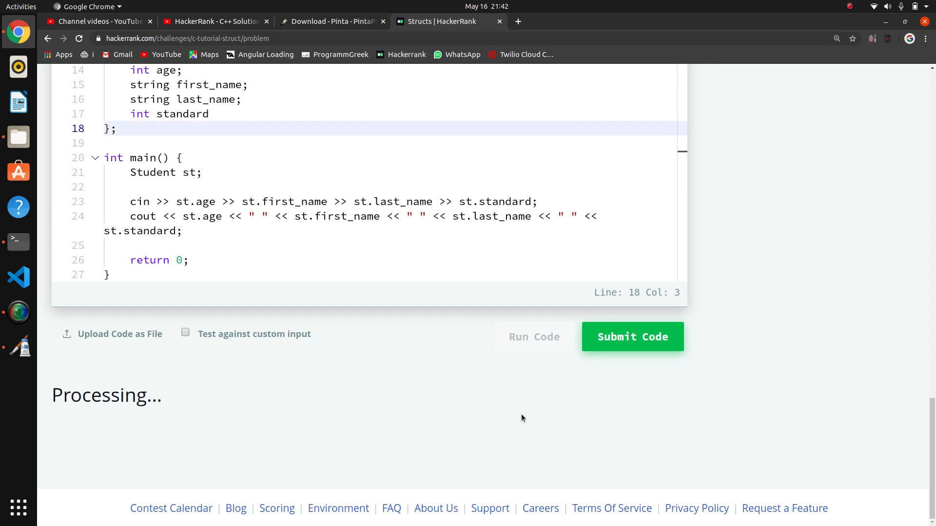
Fix the compilation error by adding ';' after int standard, then rerun the code.
click(632, 336)
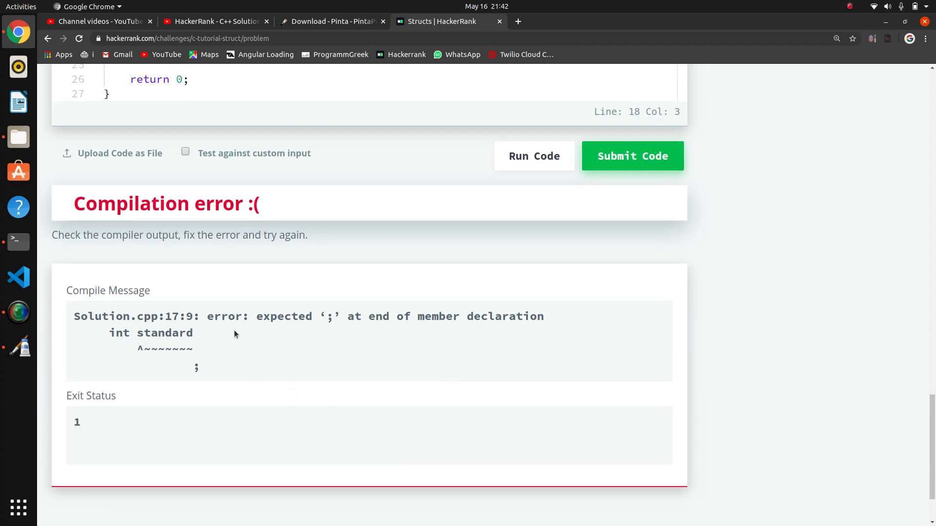
scroll(up, 3)
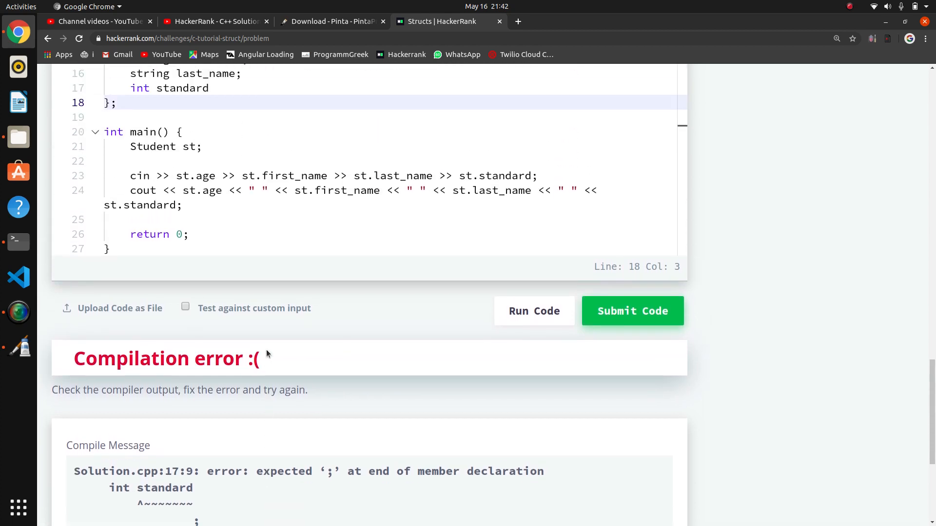
text(;)
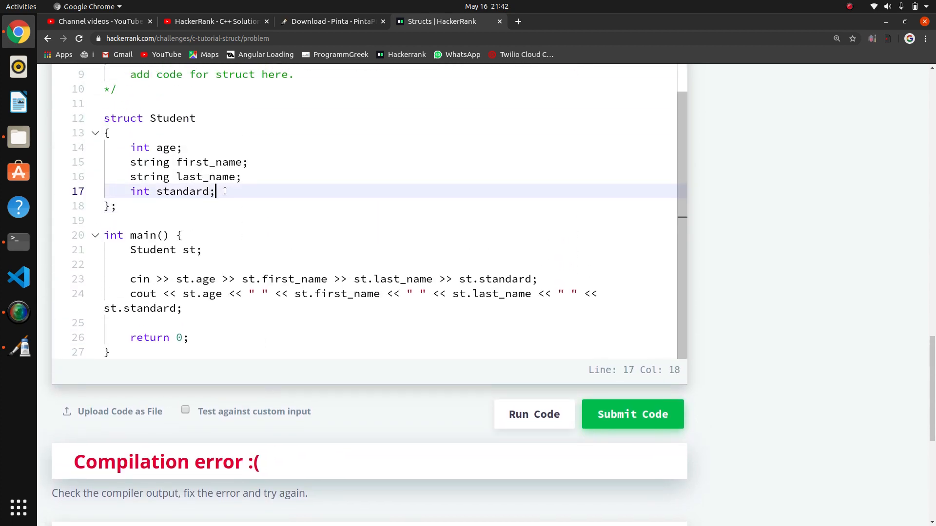
click(631, 415)
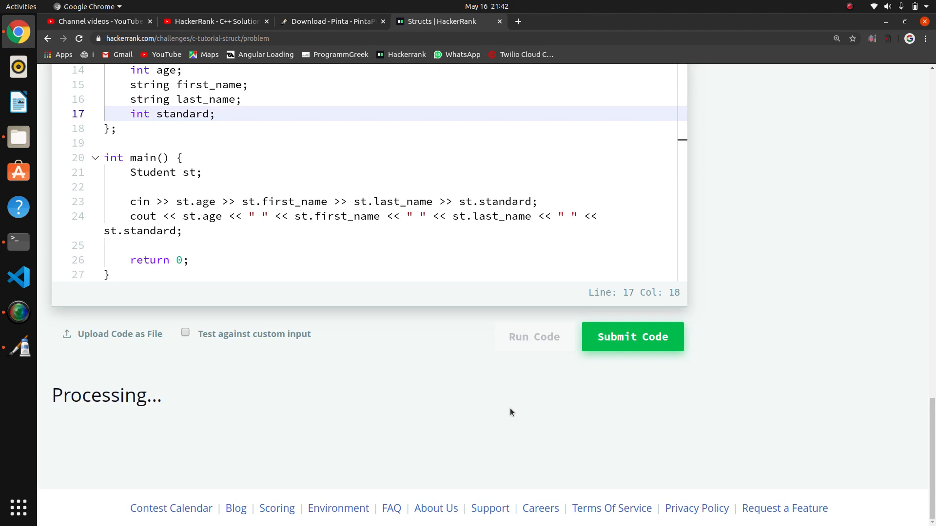
Submit the passing solution and confirm all six test cases (0–5) succeed.
click(534, 337)
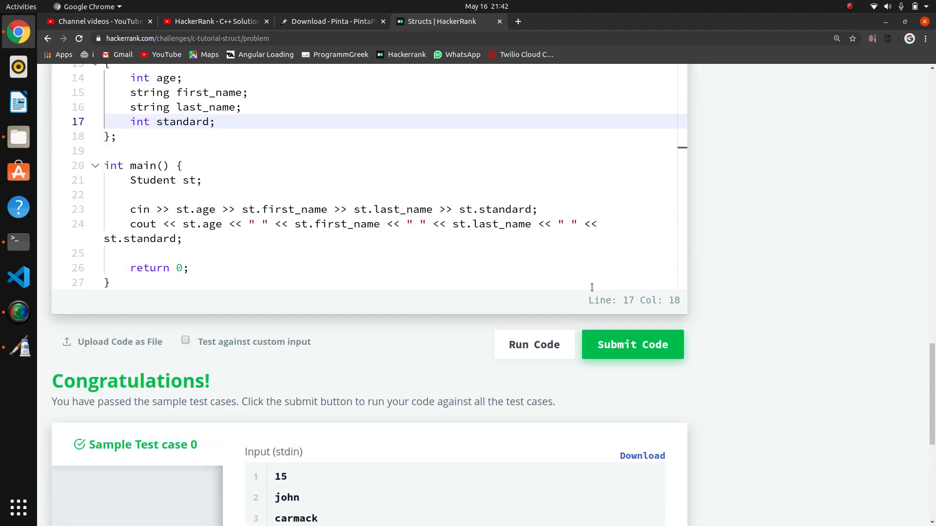
scroll(up, 3)
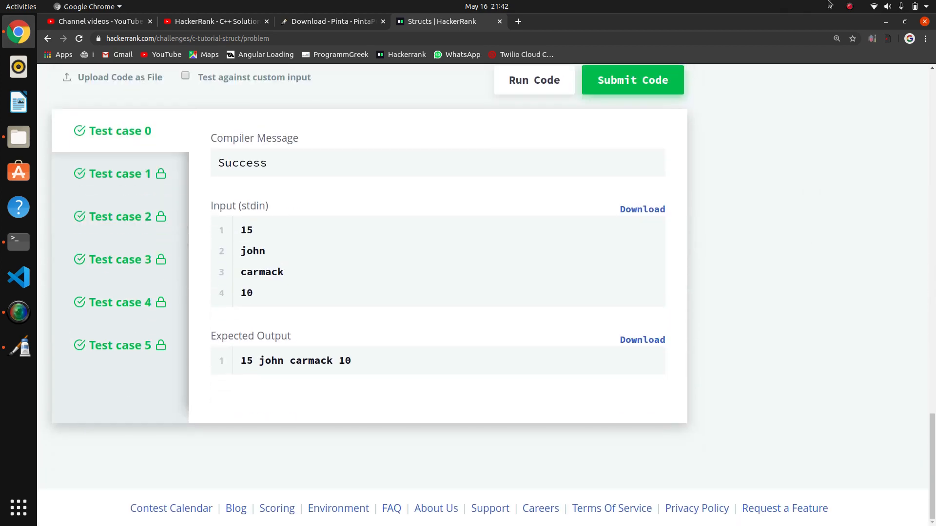
click(850, 7)
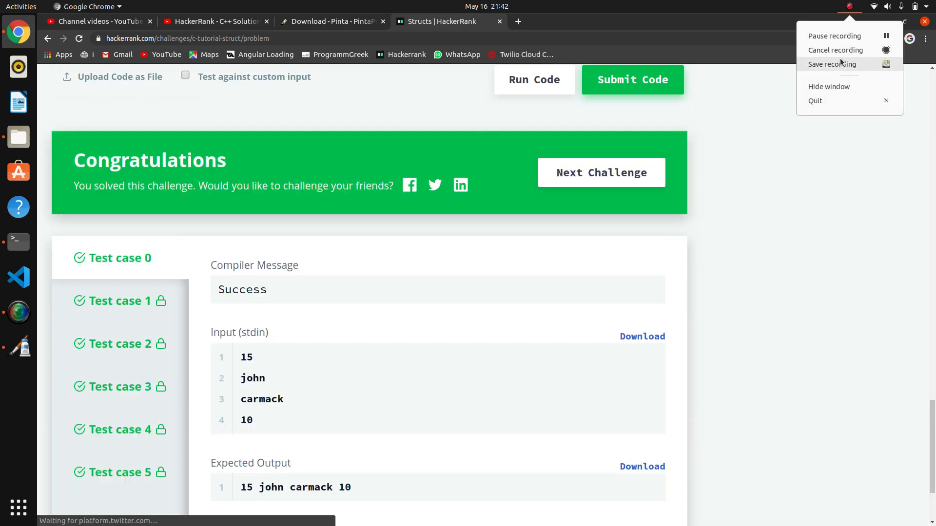